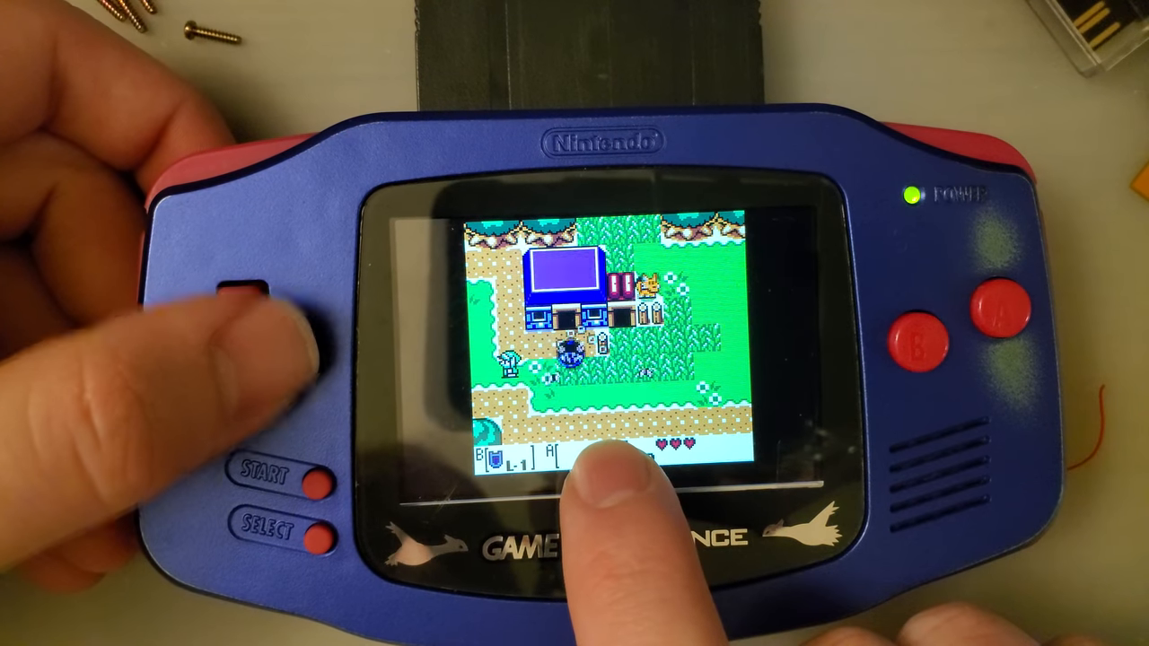
Step: Walk Link a few steps down below the house on the new GBA screen
left_click(260, 337)
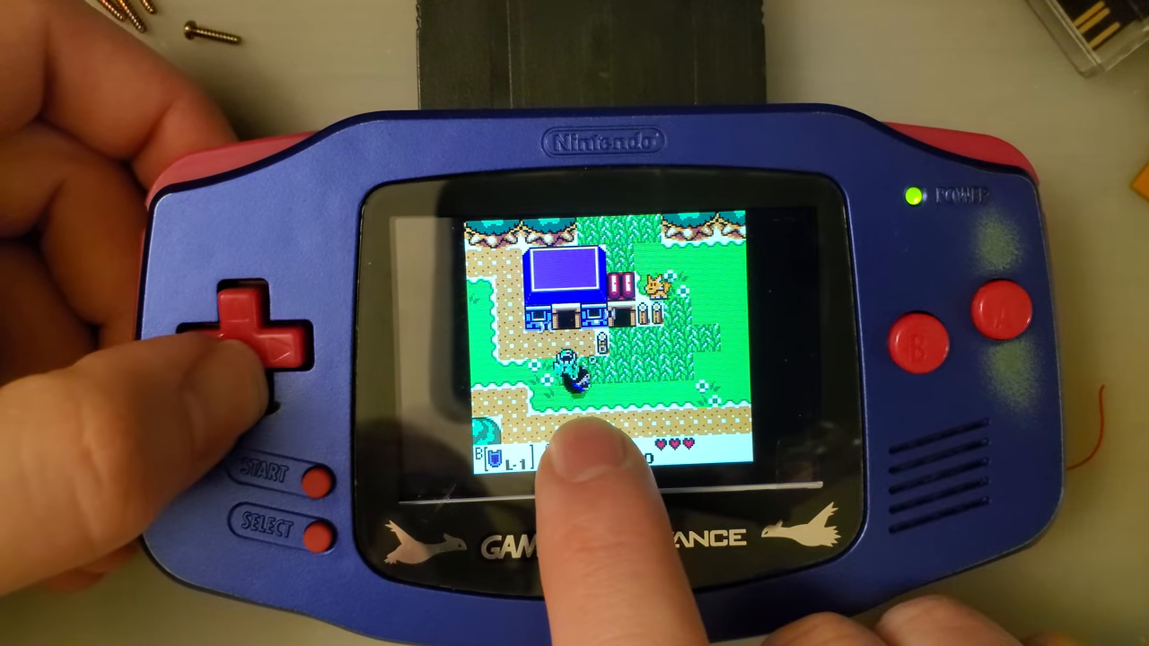